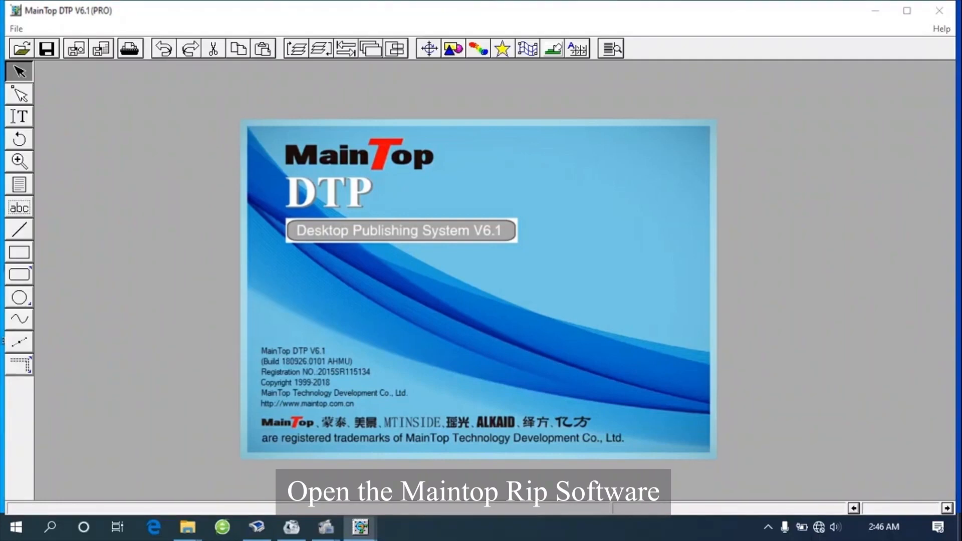
mouse_move(118, 20)
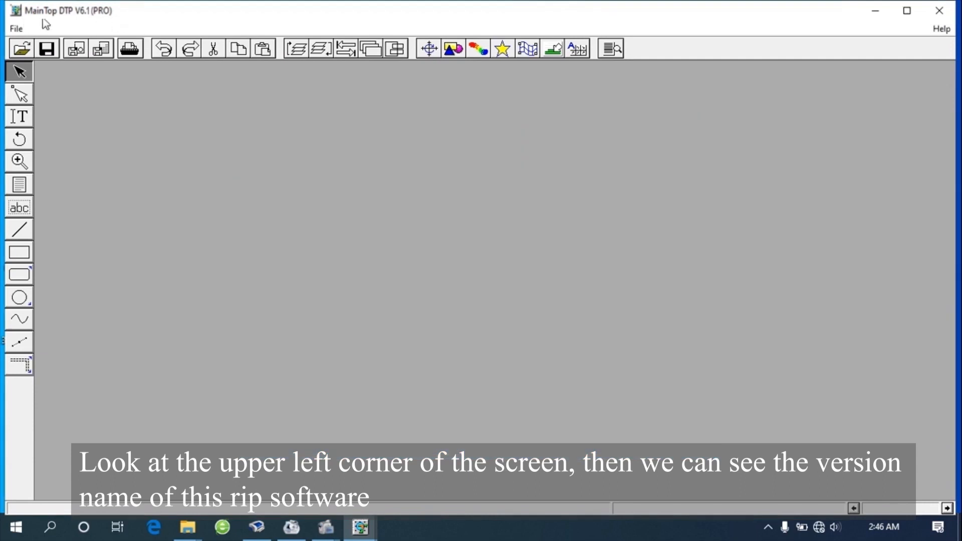
mouse_move(46, 24)
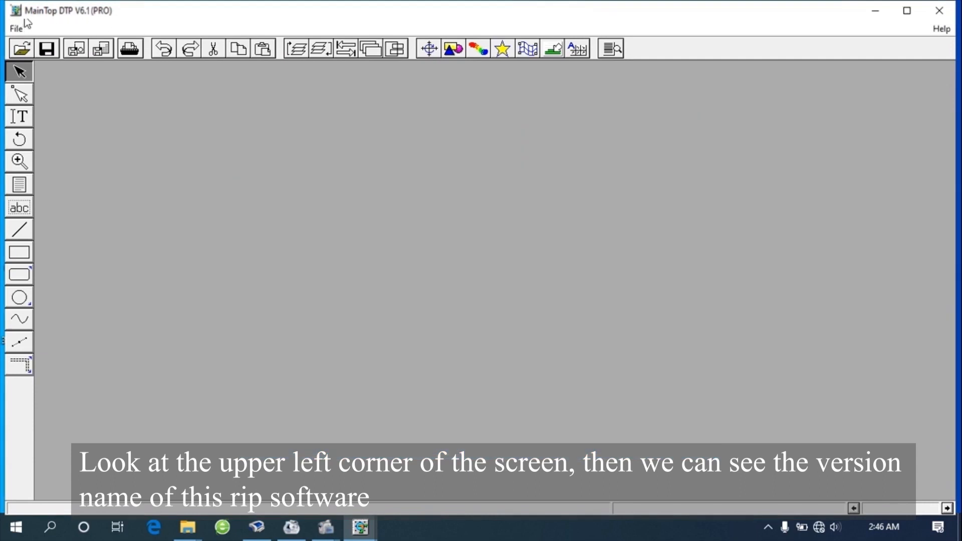
mouse_move(24, 24)
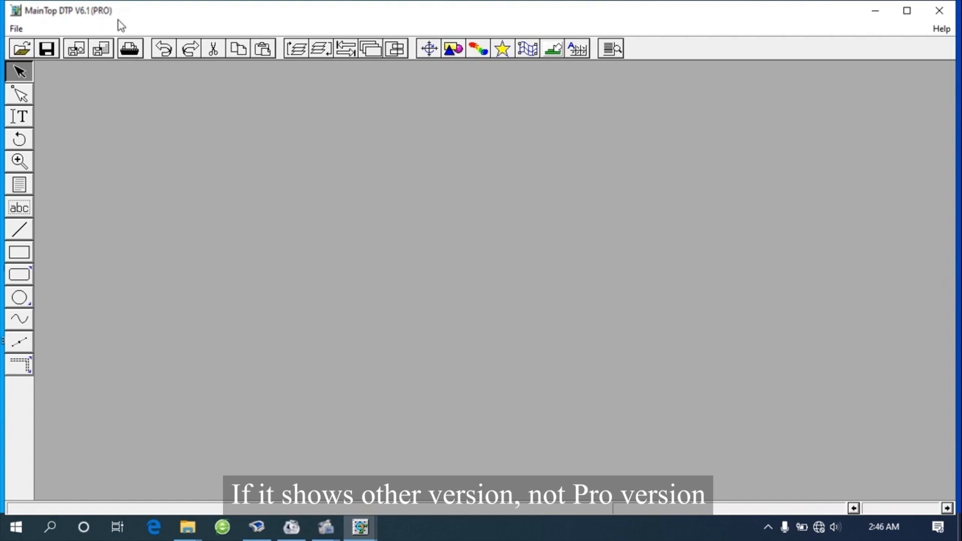
mouse_move(131, 23)
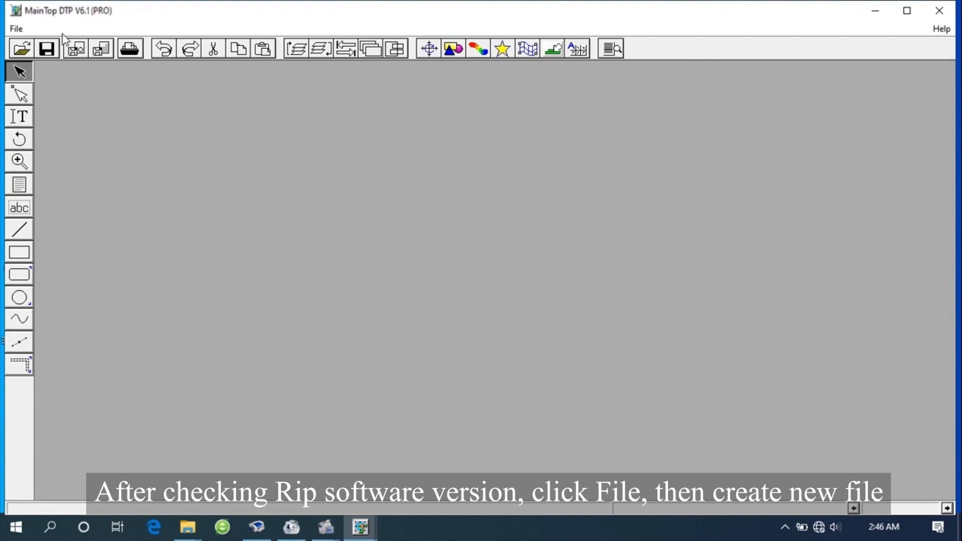
Create a new 100 × 200 mm portrait publication with 0 mm spacing and a single master page.
click(15, 28)
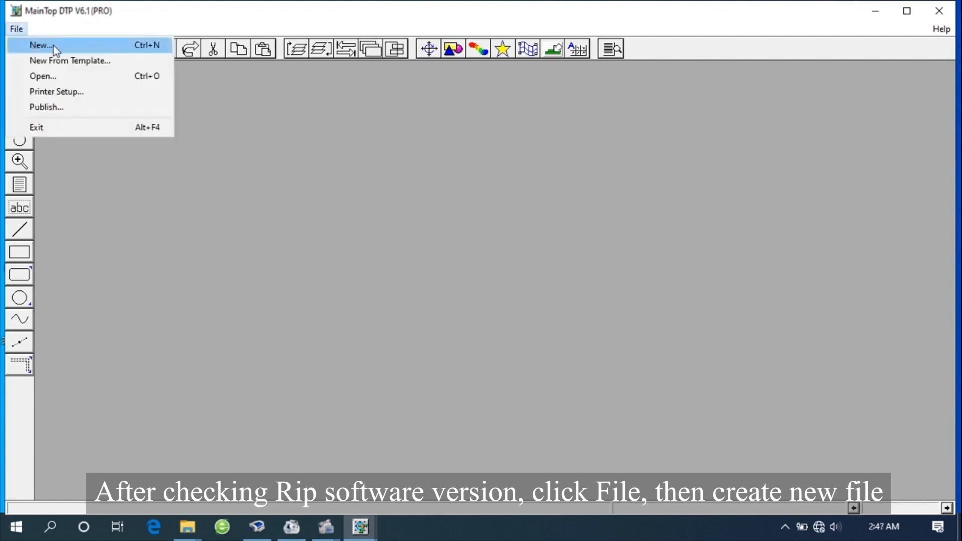
click(40, 44)
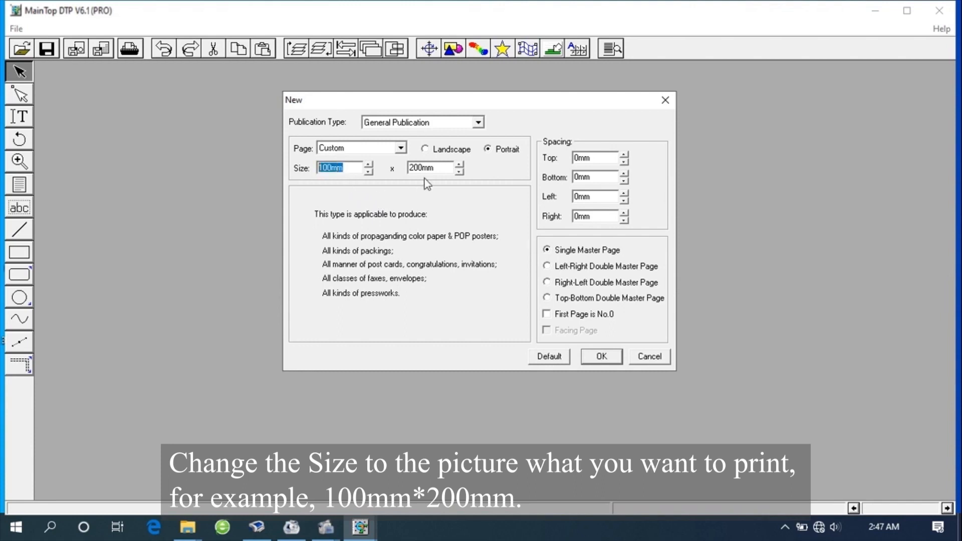
text(580mm)
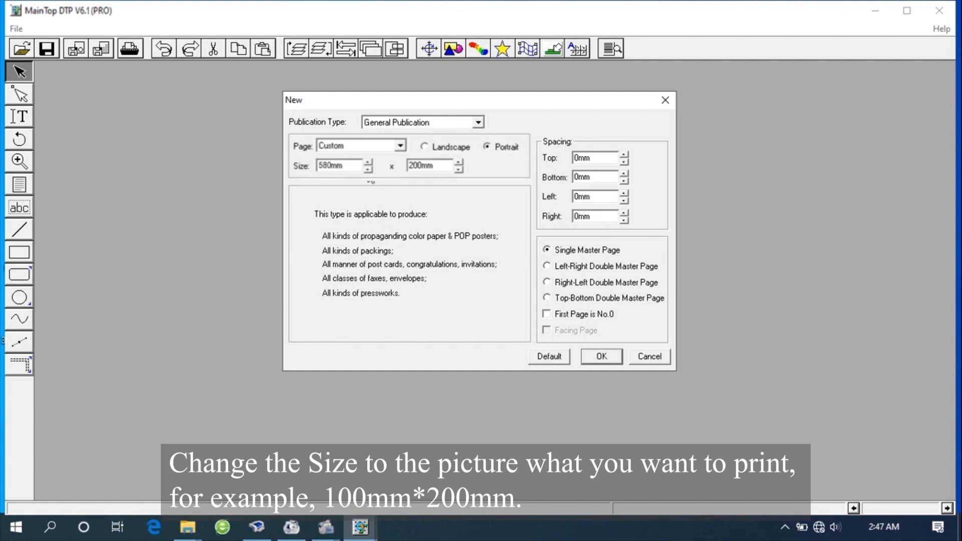
mouse_move(467, 200)
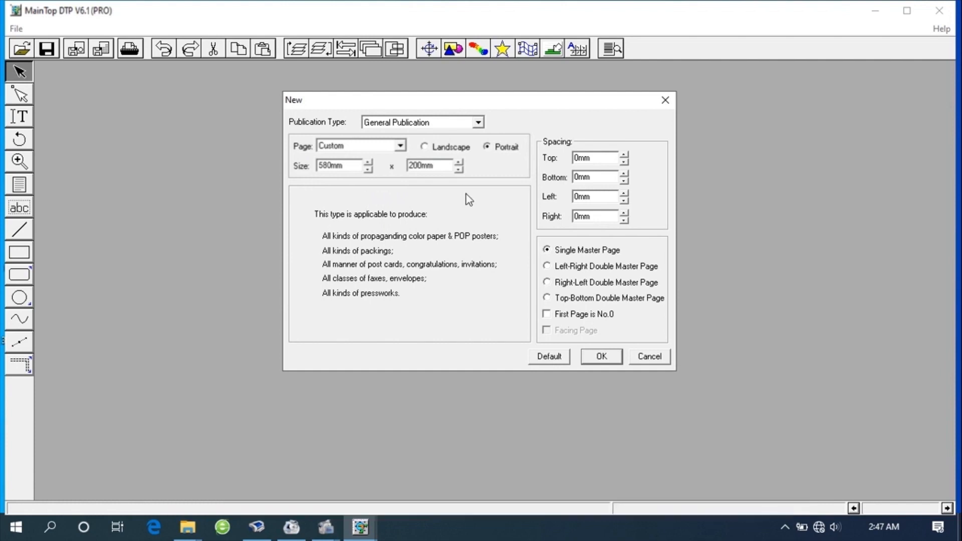
mouse_move(575, 150)
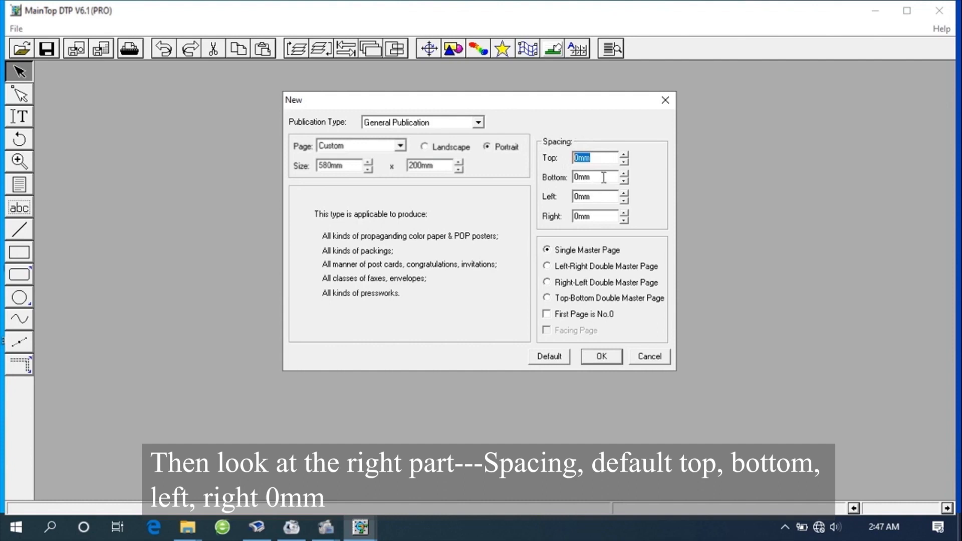
click(594, 197)
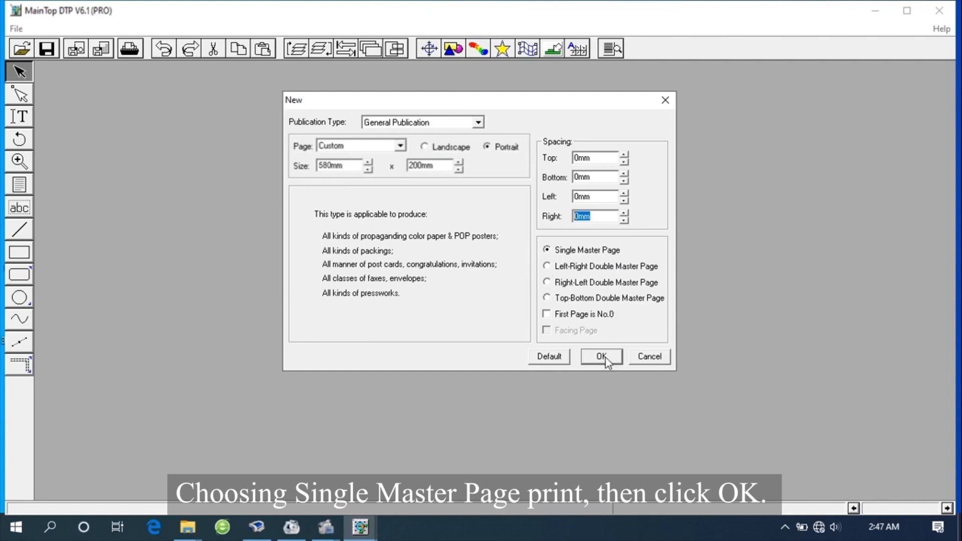
click(600, 357)
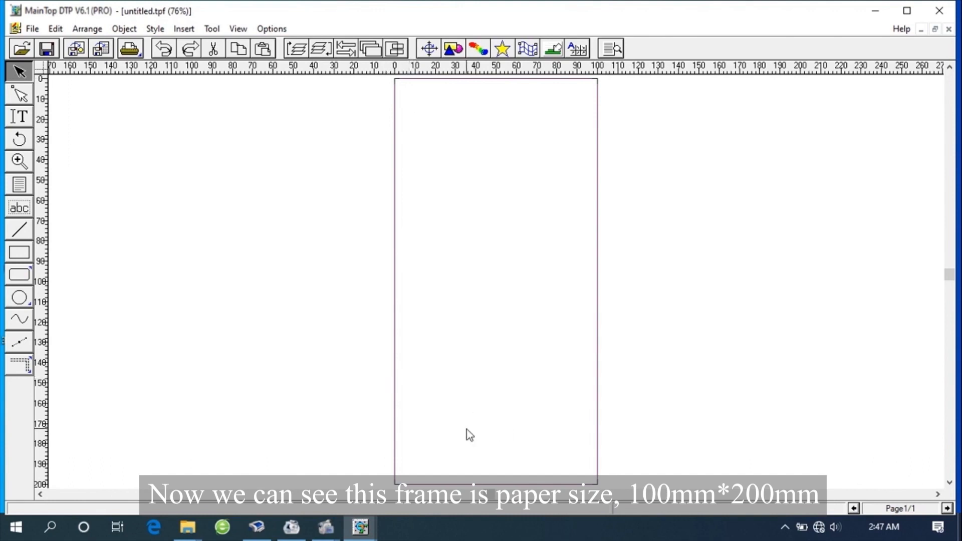
mouse_move(337, 79)
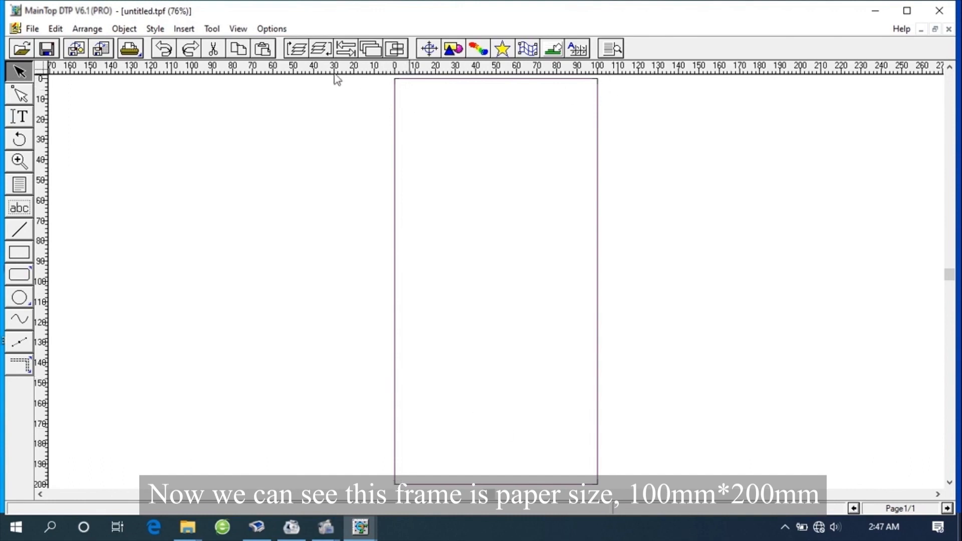
mouse_move(575, 91)
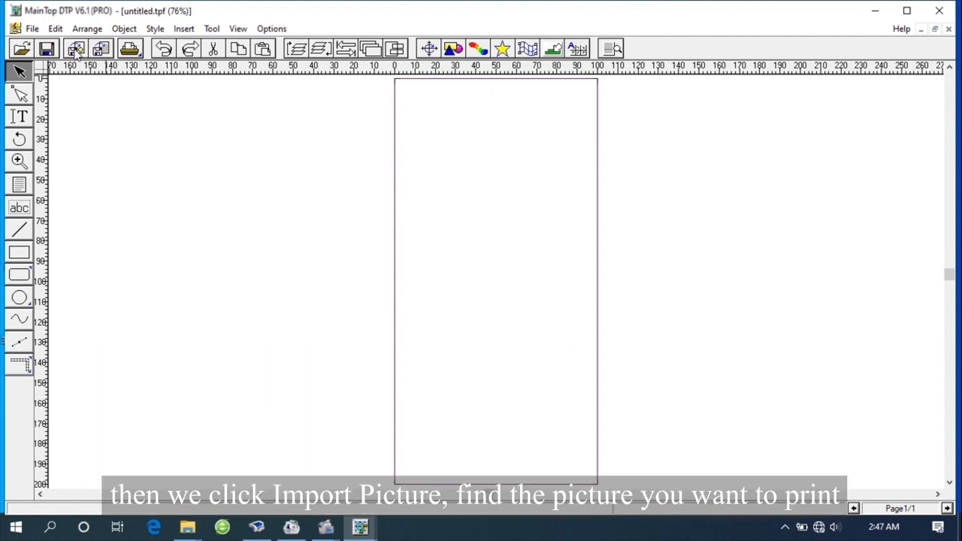
mouse_move(74, 48)
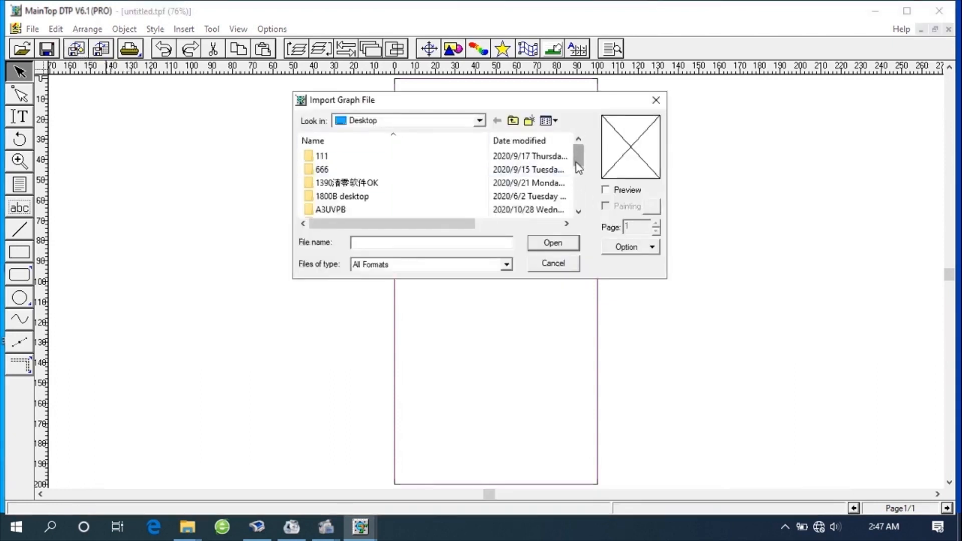
Import the ziyouuu sticker-sheet picture with Paper Adjust left Off.
click(330, 210)
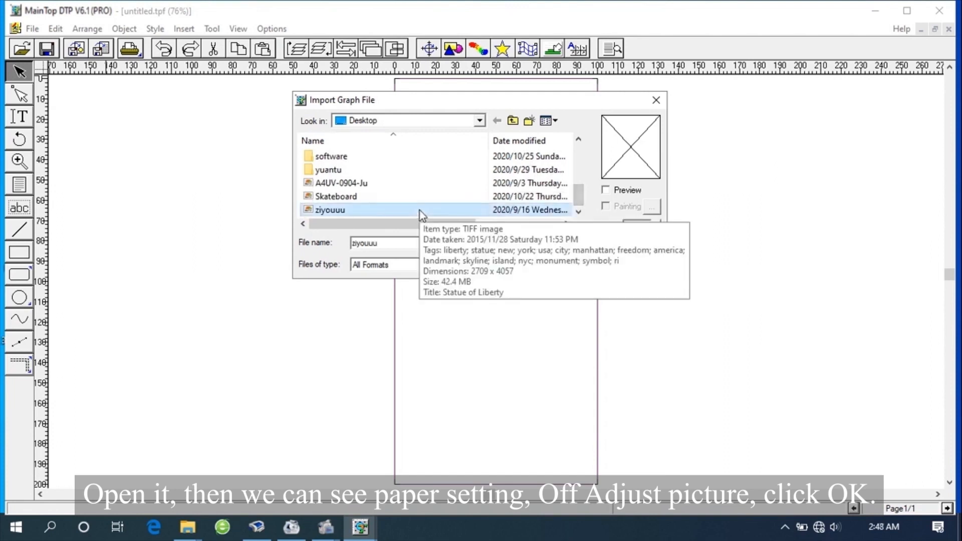
double_click(330, 209)
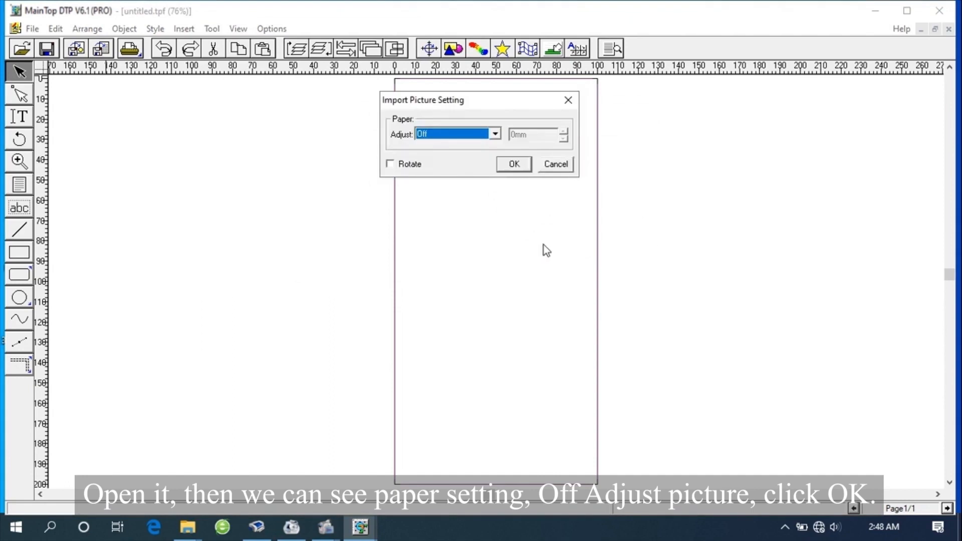
mouse_move(414, 89)
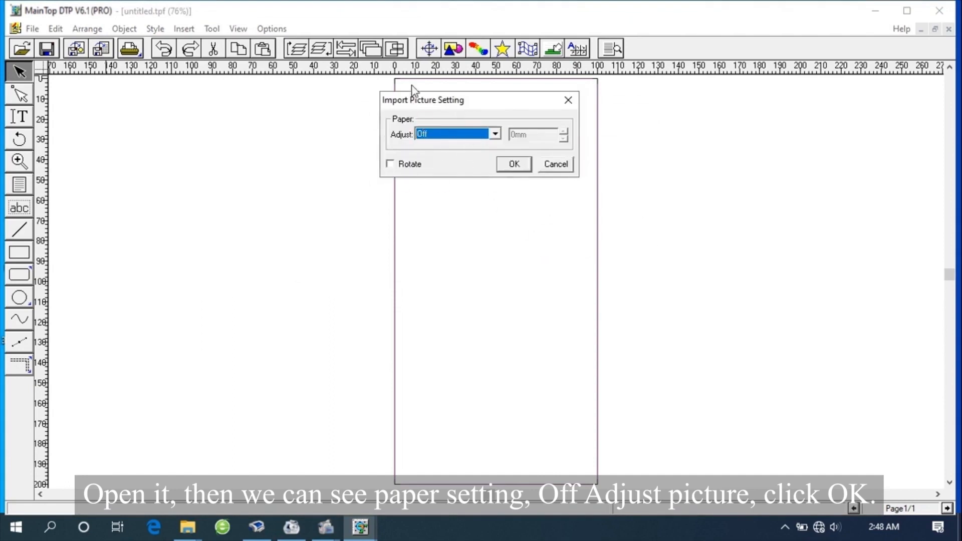
mouse_move(396, 151)
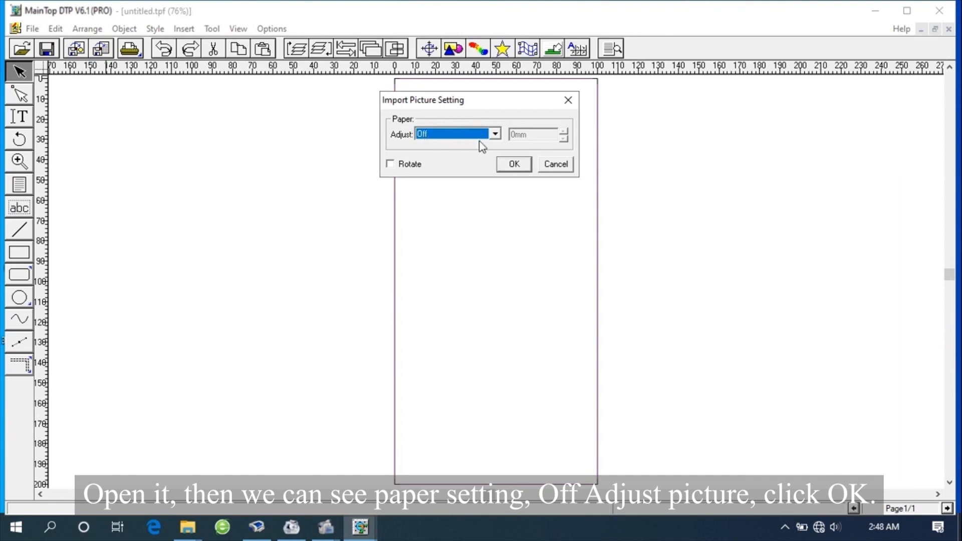
click(513, 164)
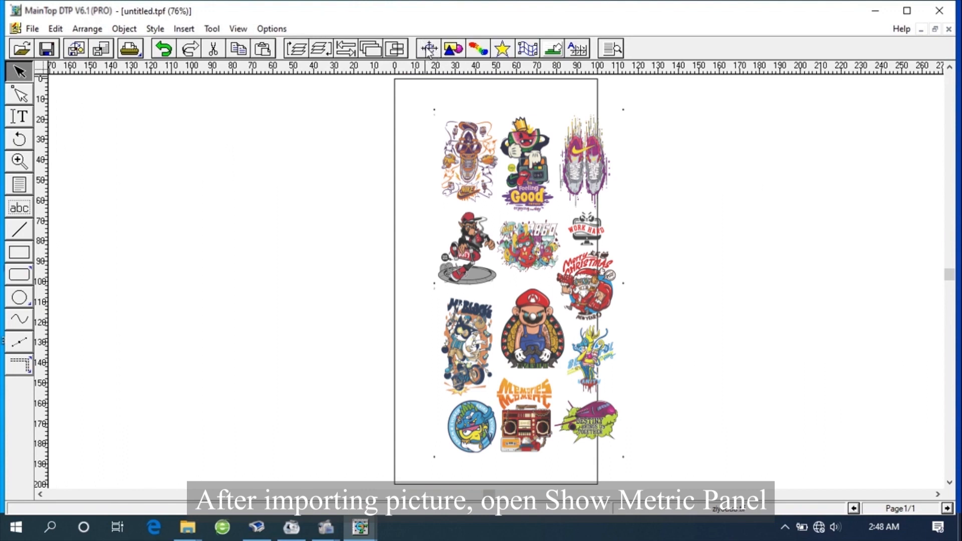
Resize the picture to w 100 mm and h 200 mm in the Metric Panel.
click(427, 49)
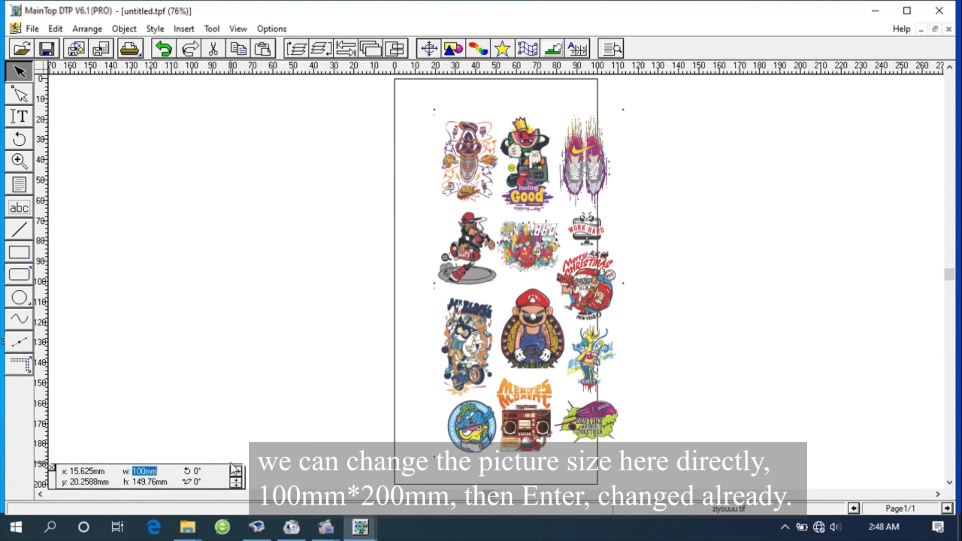
text(1)
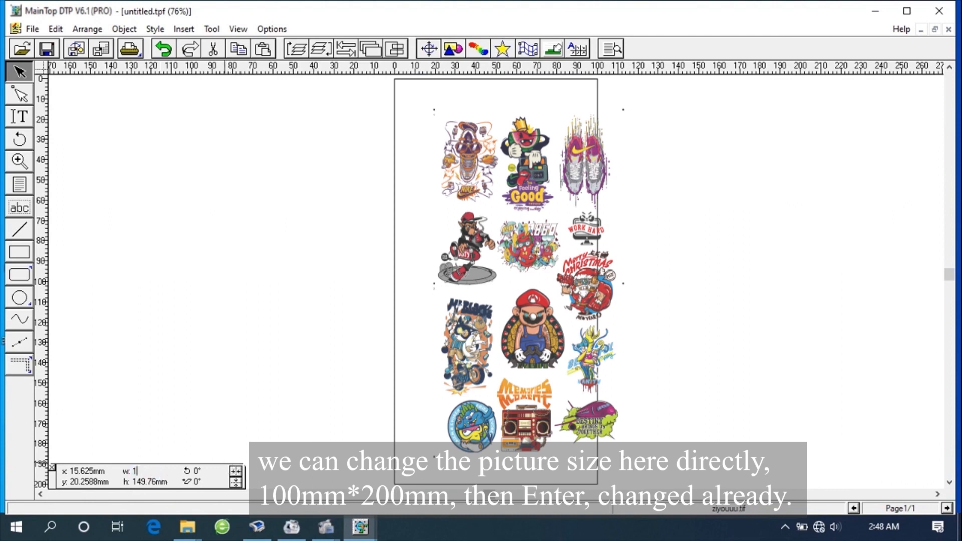
text(00)
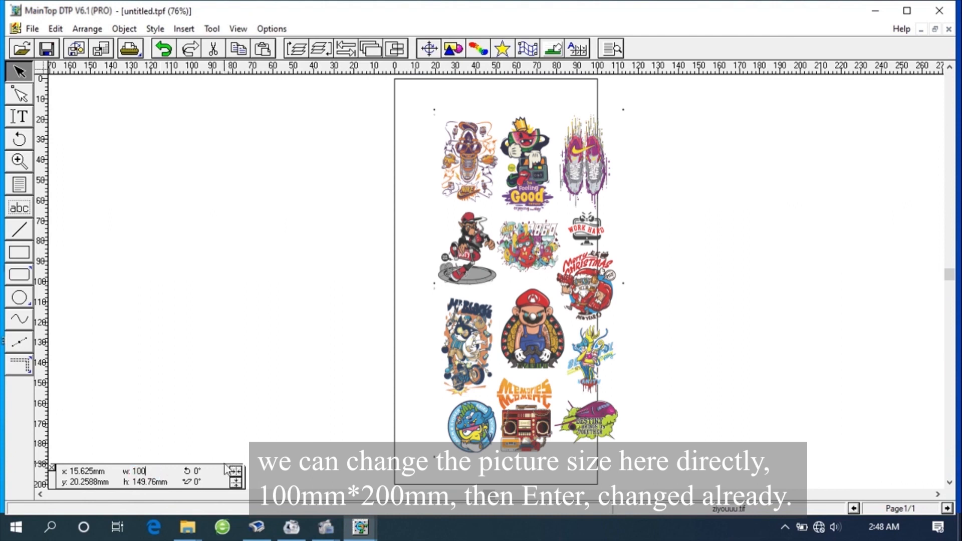
text(200mm)
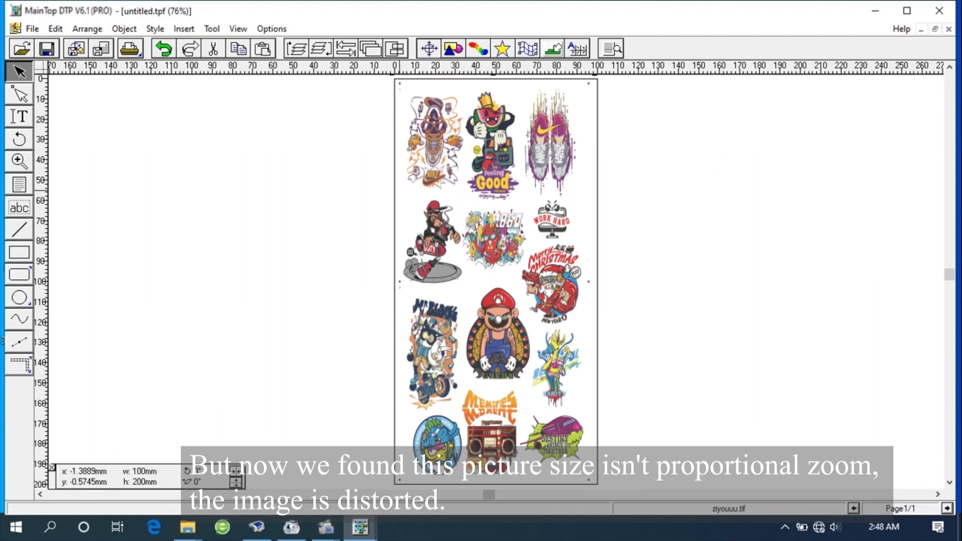
mouse_move(672, 380)
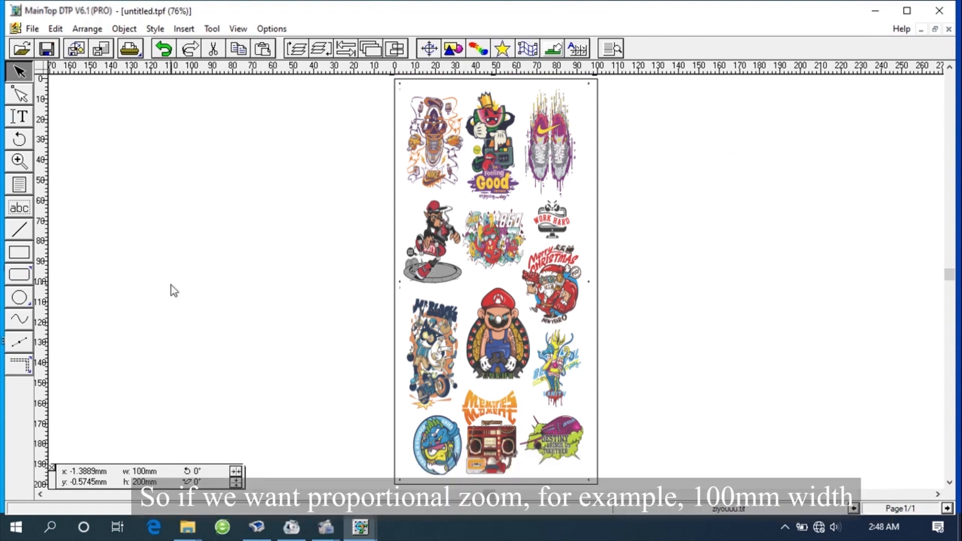
mouse_move(167, 480)
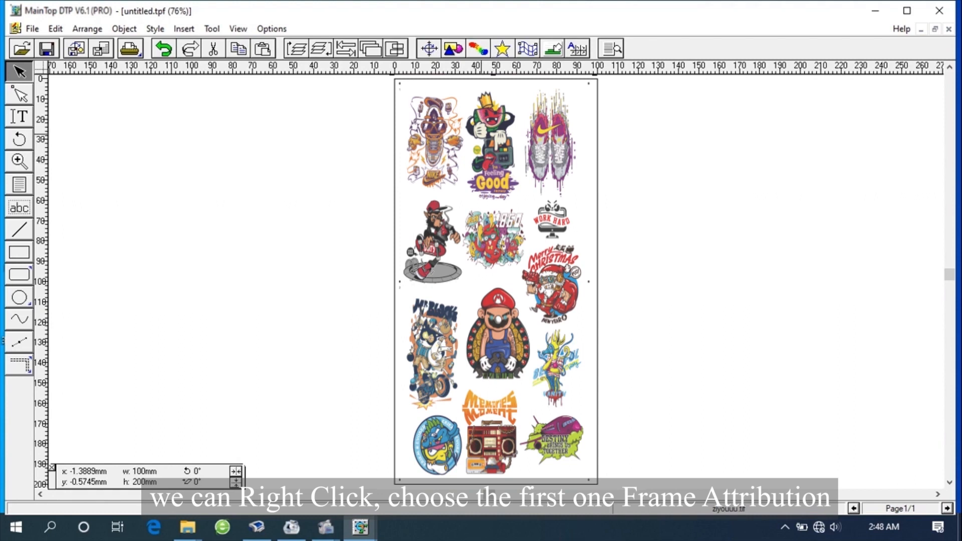
Apply Constrain Proportion in Frame Attribution, rescaling the picture to 100 × 149.76 mm.
right_click(490, 138)
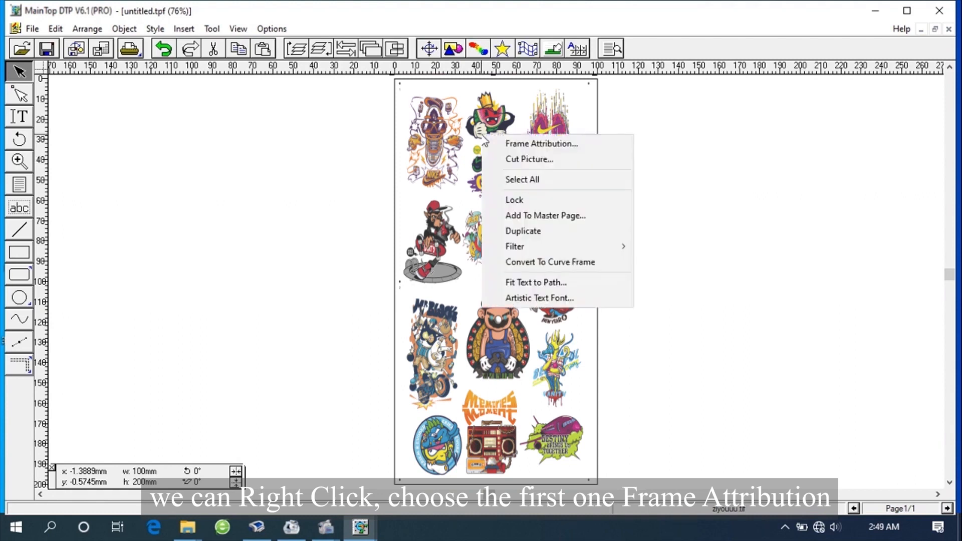
mouse_move(541, 144)
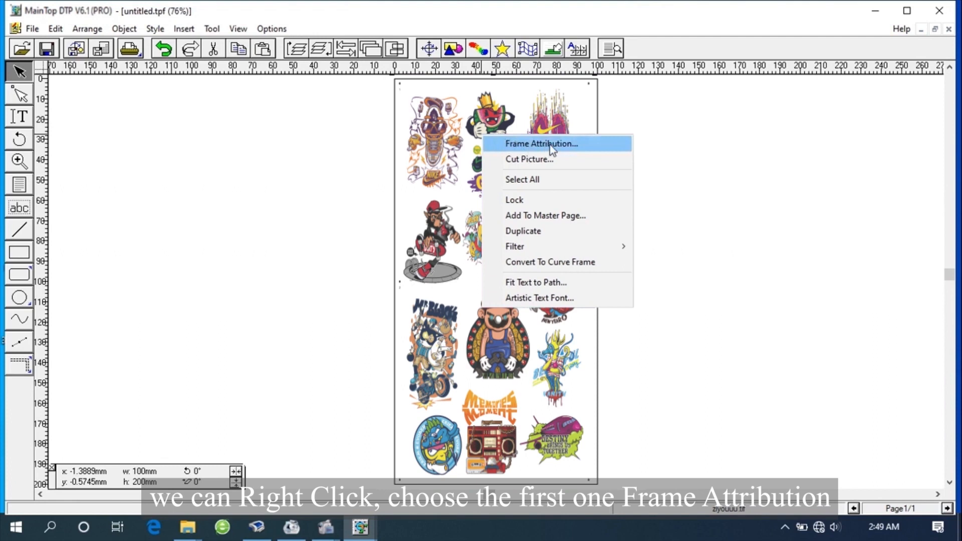
click(541, 144)
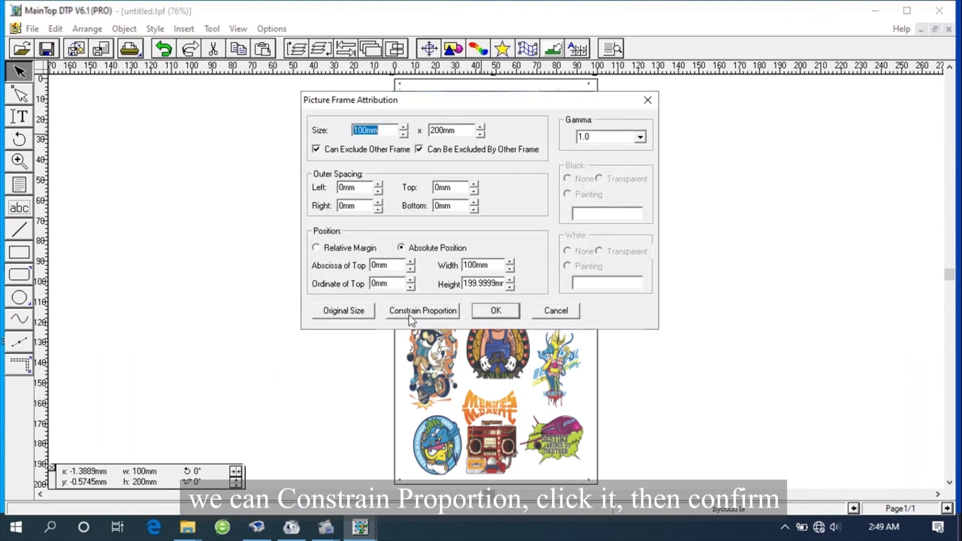
click(422, 311)
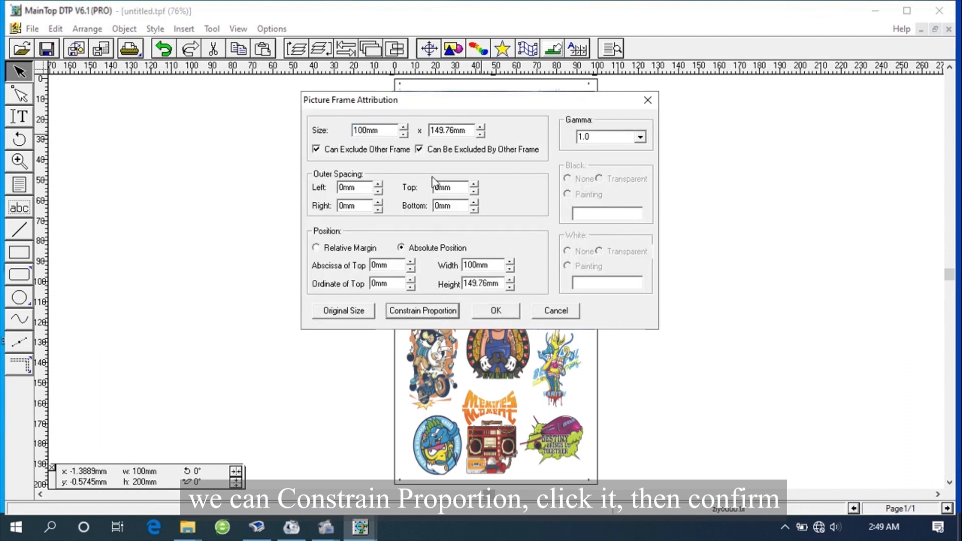
mouse_move(497, 323)
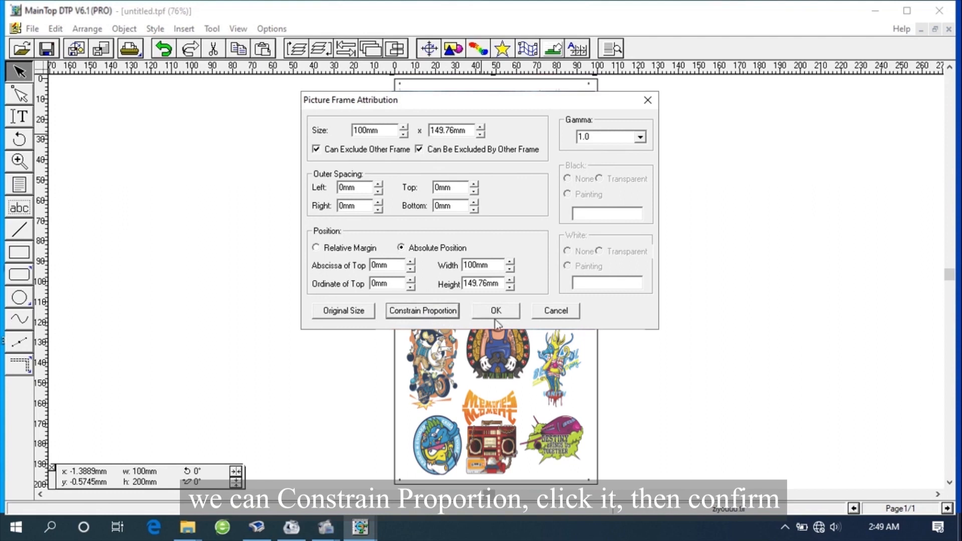
click(494, 311)
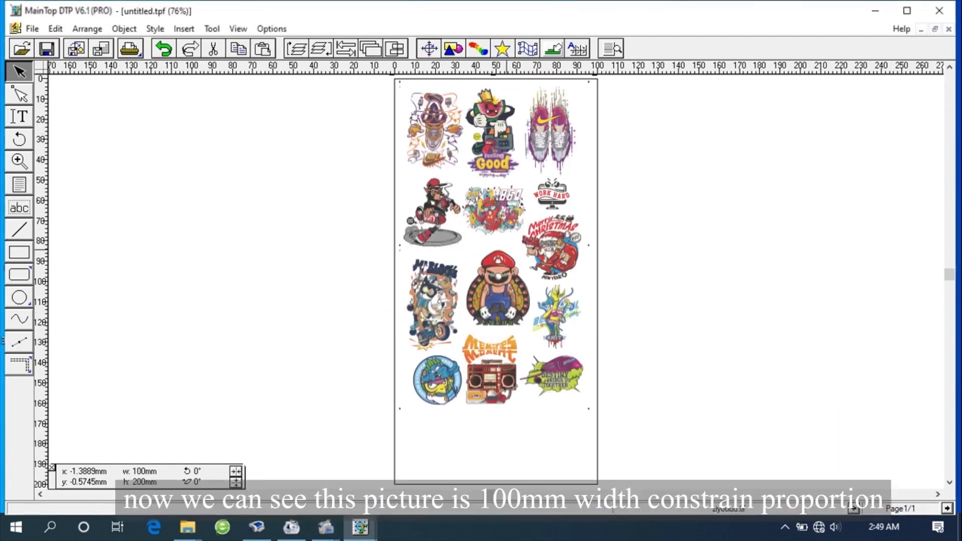
mouse_move(296, 221)
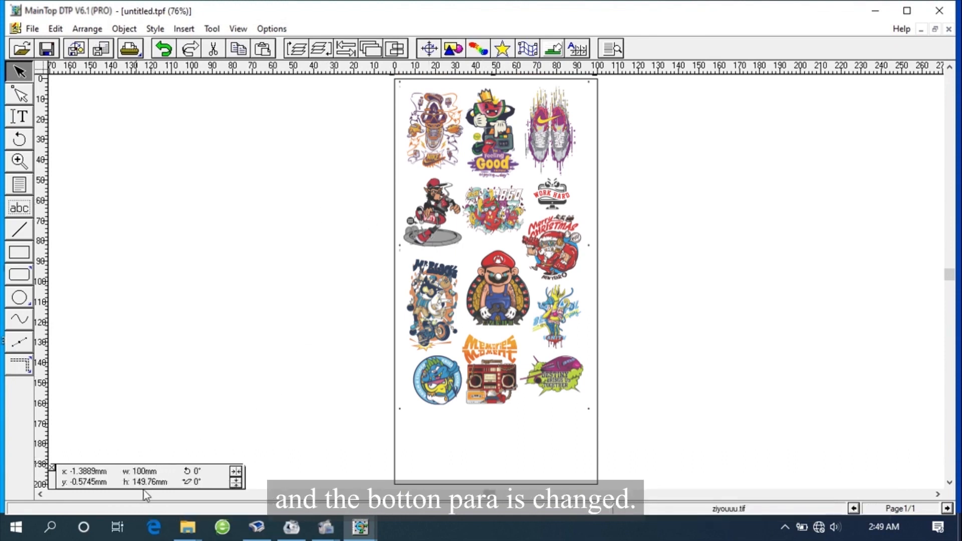
mouse_move(279, 256)
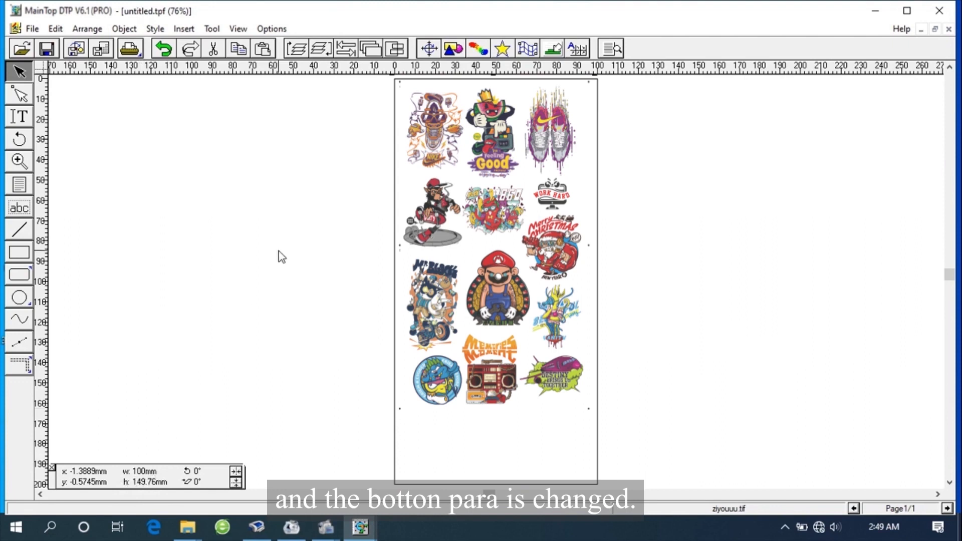
mouse_move(325, 183)
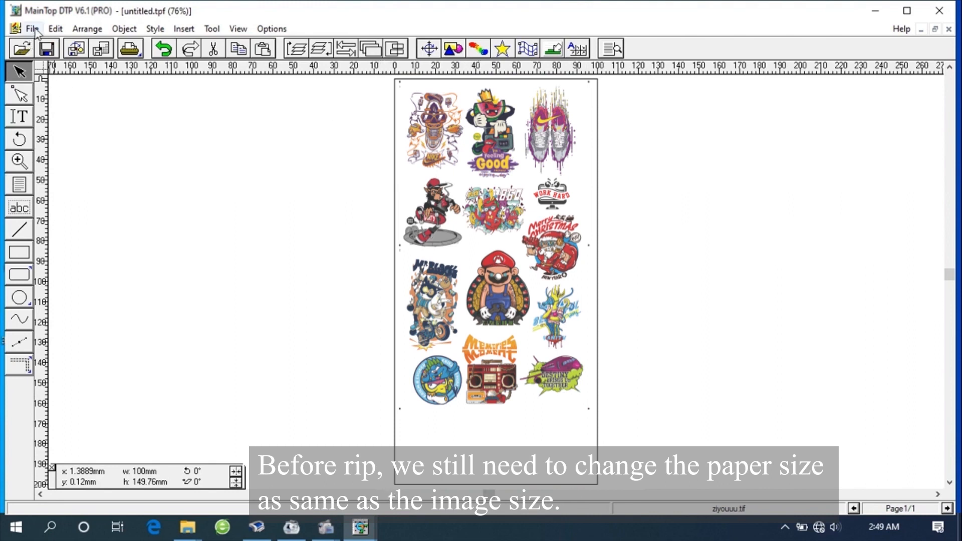
Set the page size to 100 × 149.76 mm in Page Setup.
click(33, 28)
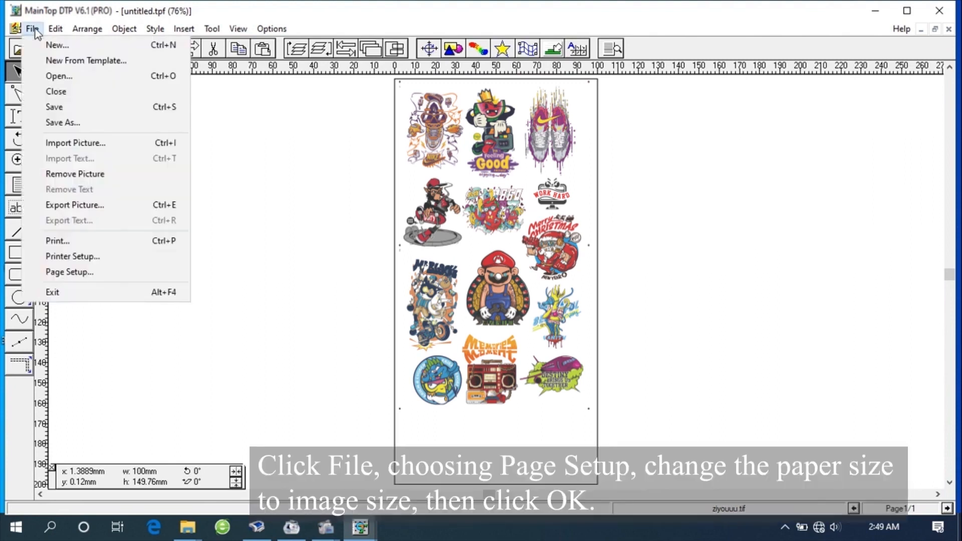
mouse_move(69, 272)
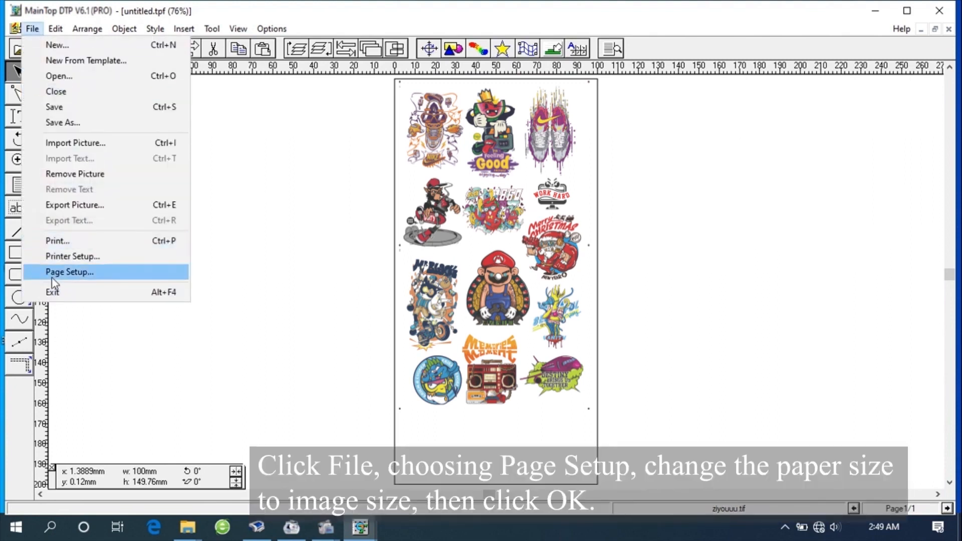
mouse_move(101, 275)
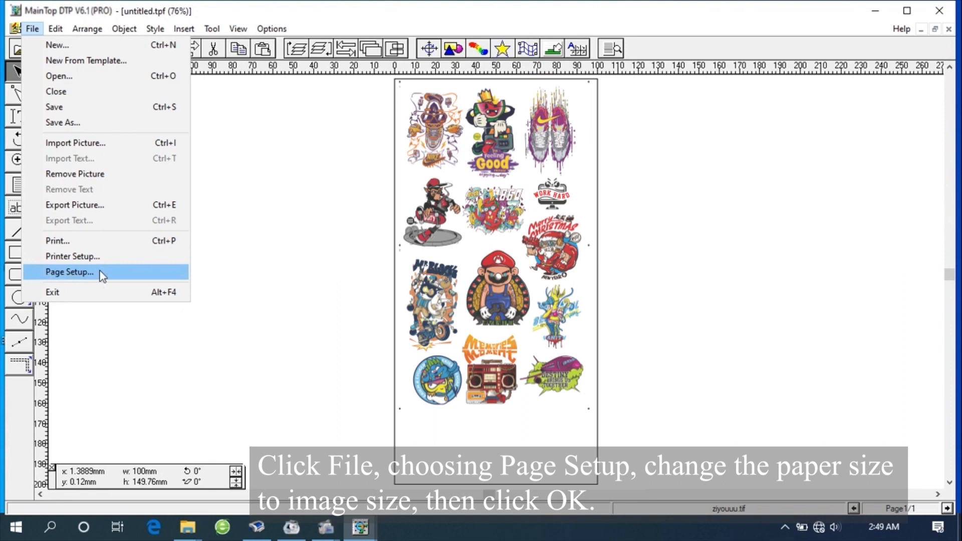
click(68, 271)
text(149.76)
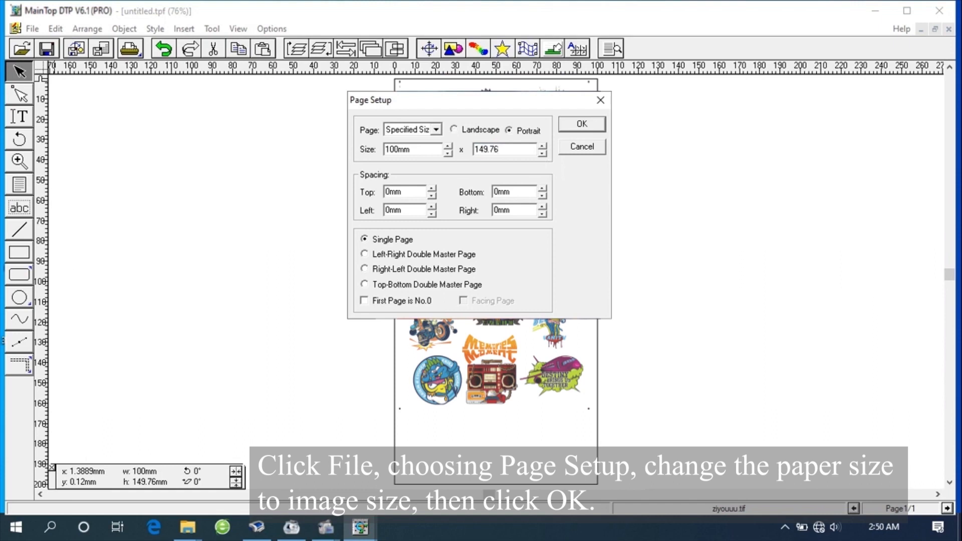
click(580, 124)
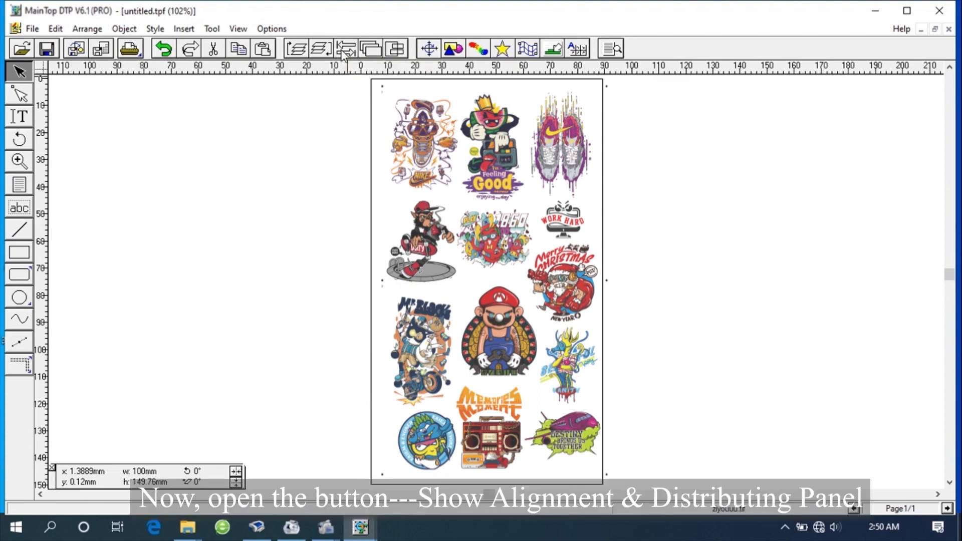
Center the sticker picture on the page with the alignment panel.
click(345, 49)
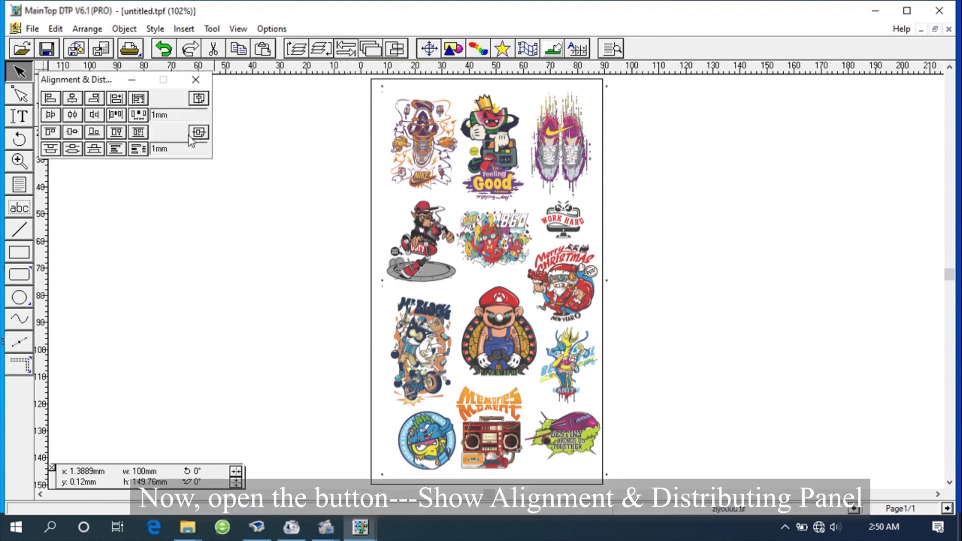
click(197, 98)
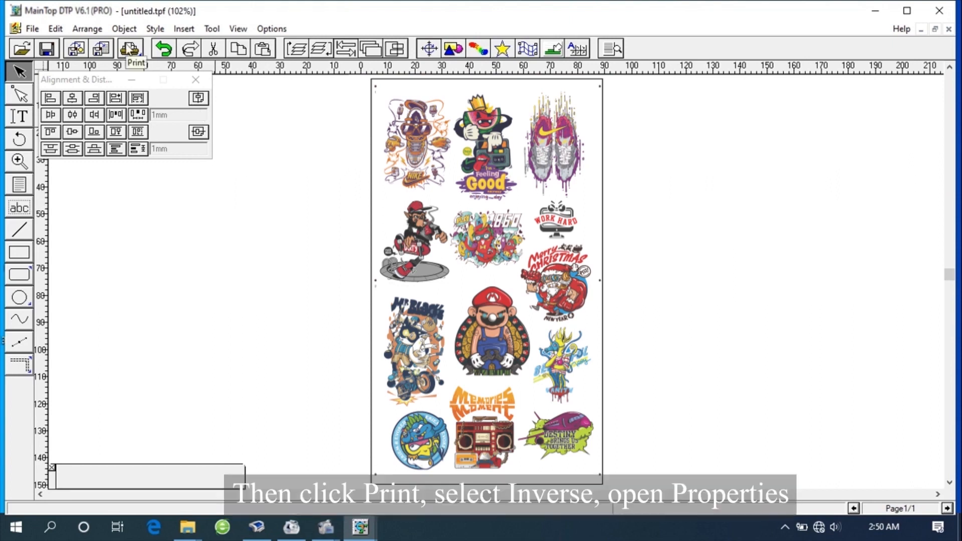
click(129, 48)
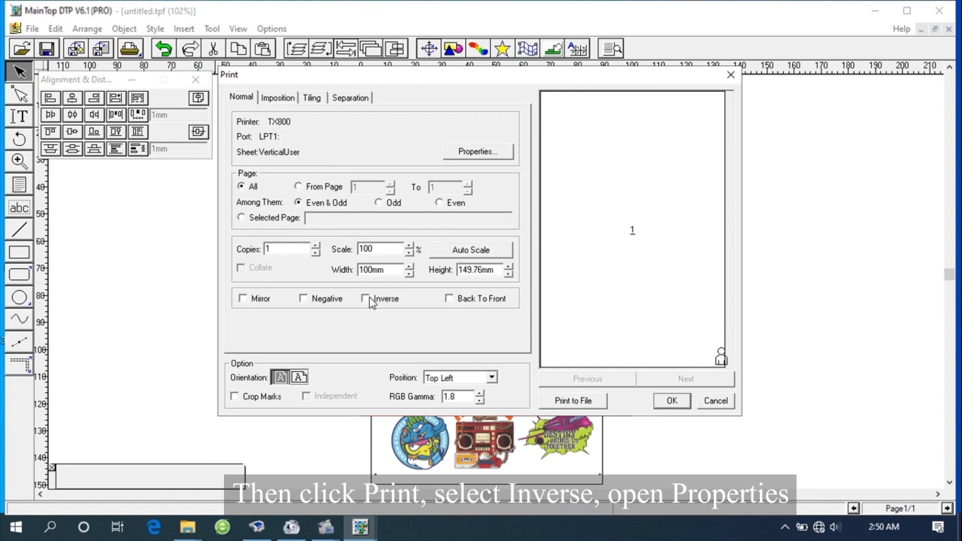
Enable Inverse printing and bring up the TX800 printer properties.
click(365, 298)
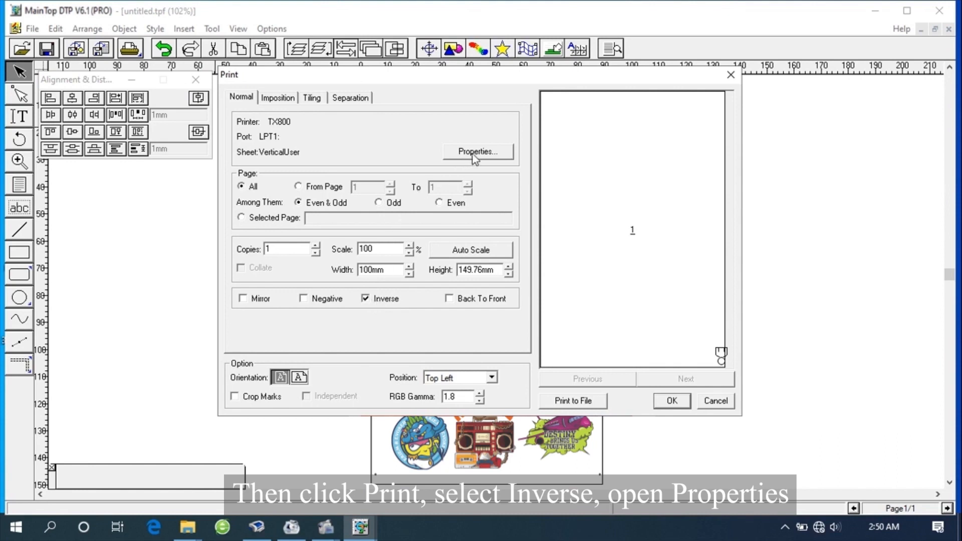
click(478, 151)
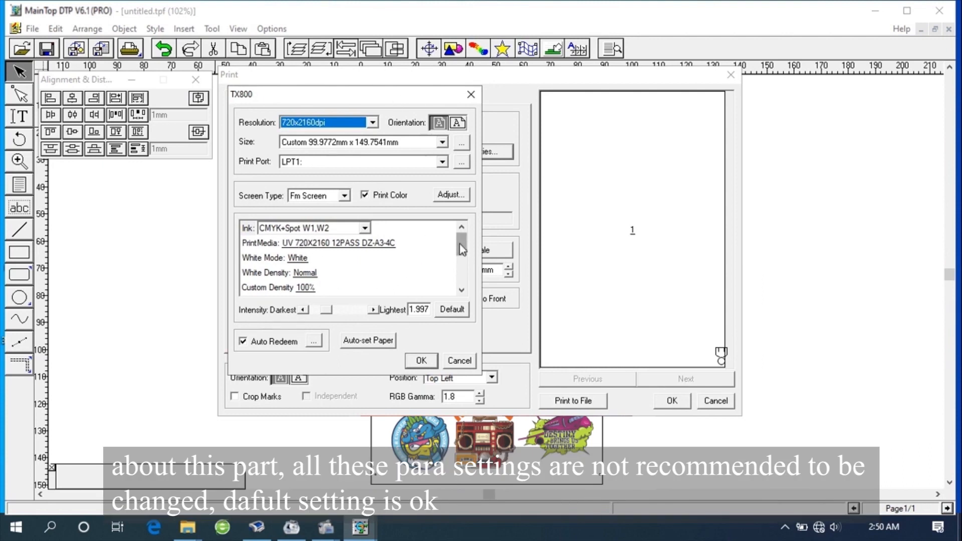
Auto-set the TX800 paper to 99.9983 × 149.7612 mm and choose Print to File.
scroll(down, 3)
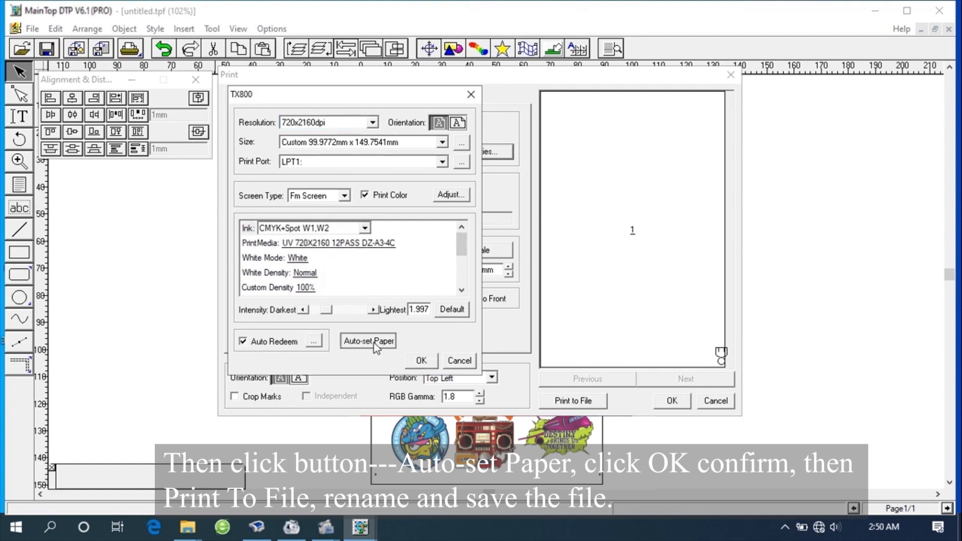
click(368, 341)
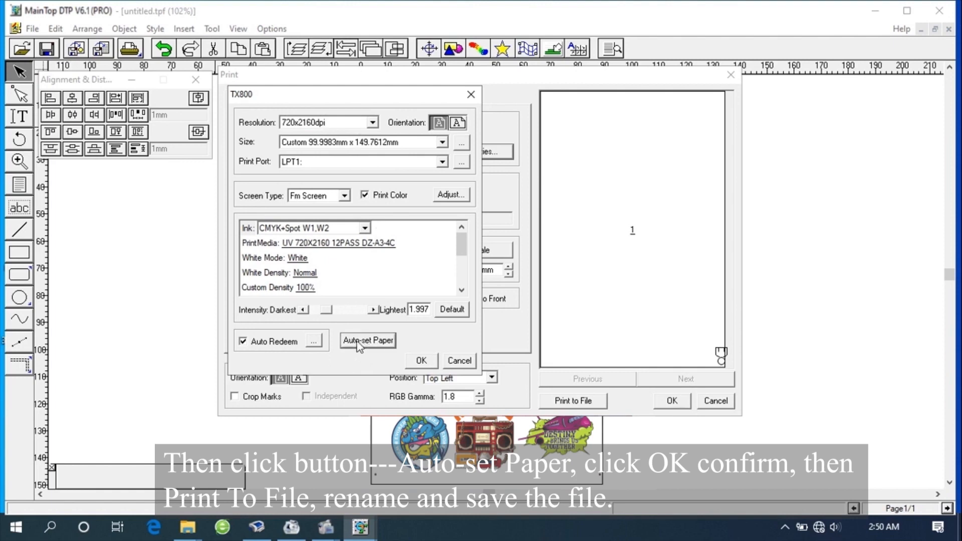
click(420, 360)
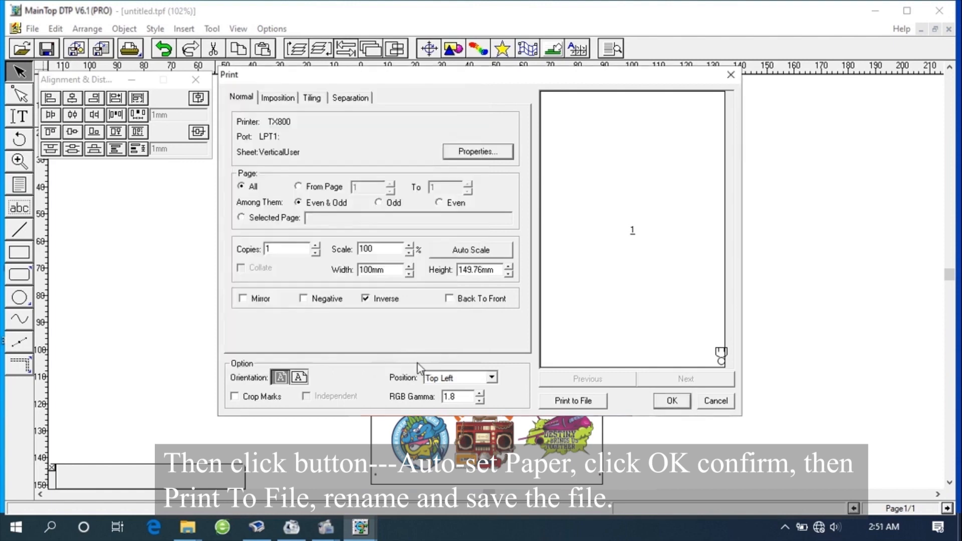
mouse_move(566, 409)
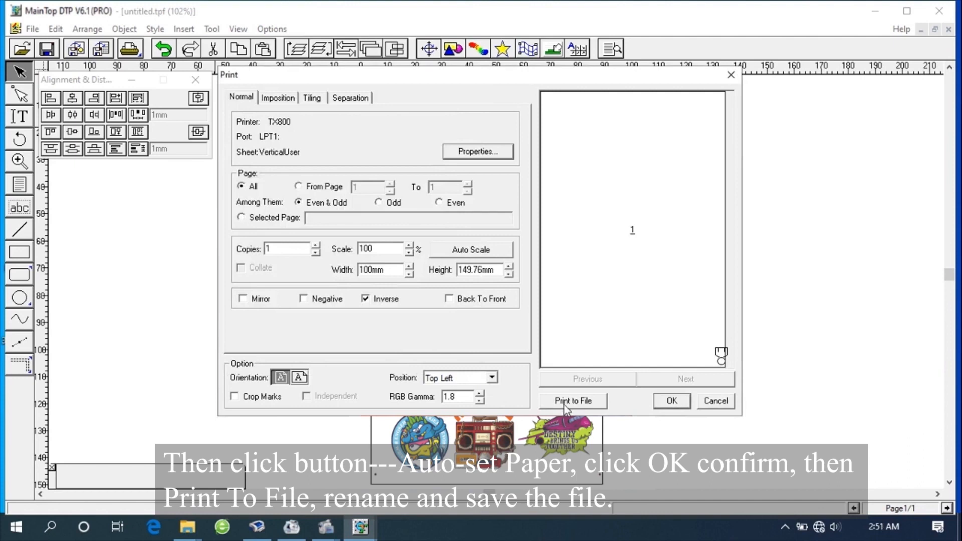
click(571, 401)
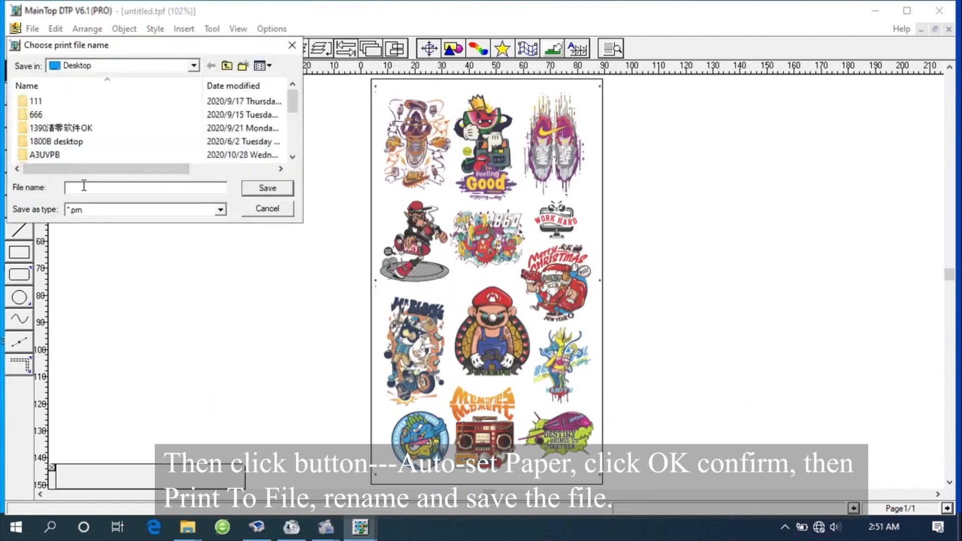
Save the print file as 888Funsun on the Desktop.
text(888)
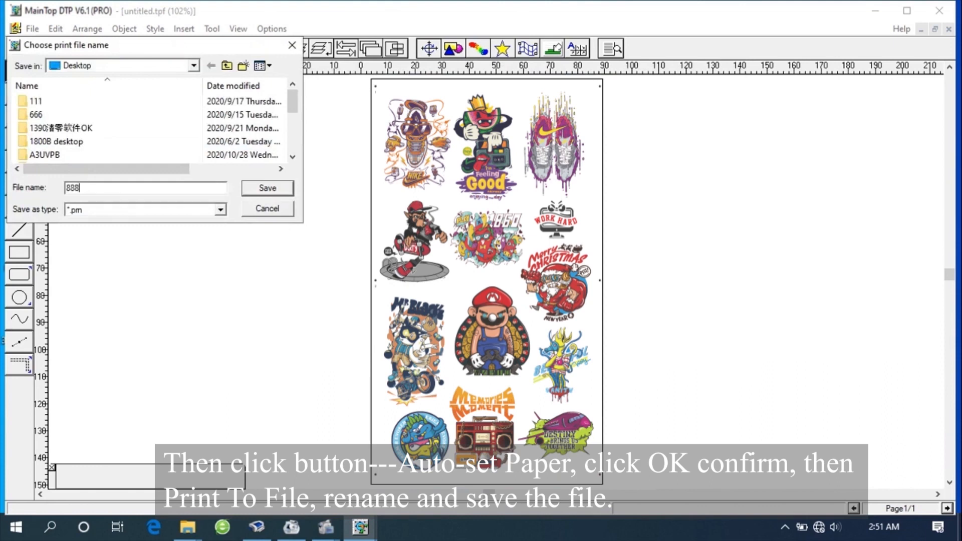
text(Funsun)
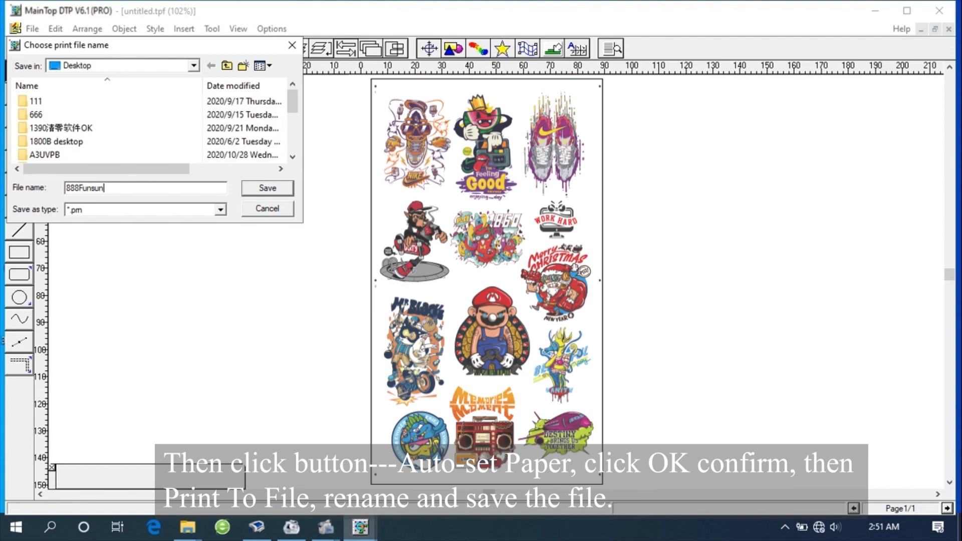
click(266, 188)
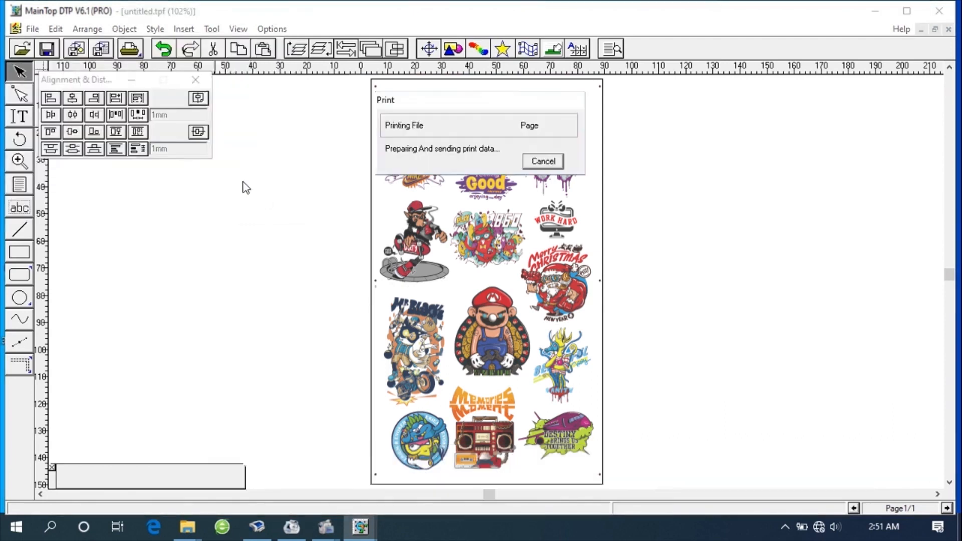